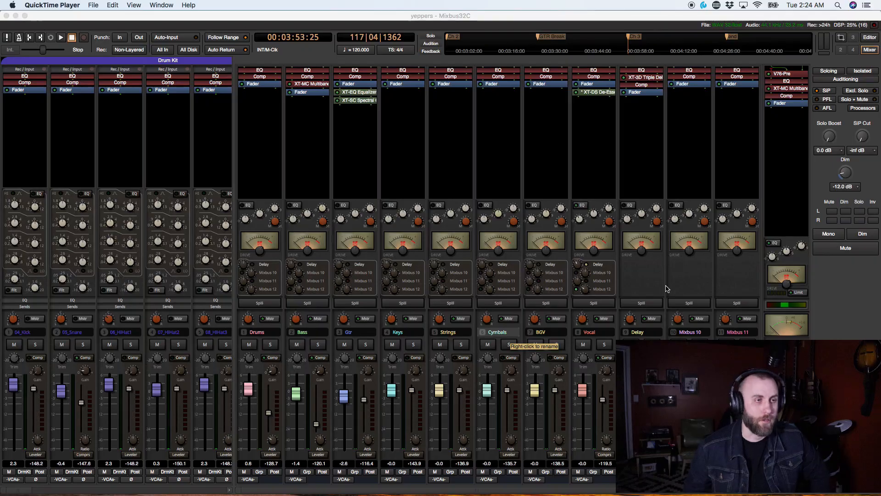
mouse_move(638, 281)
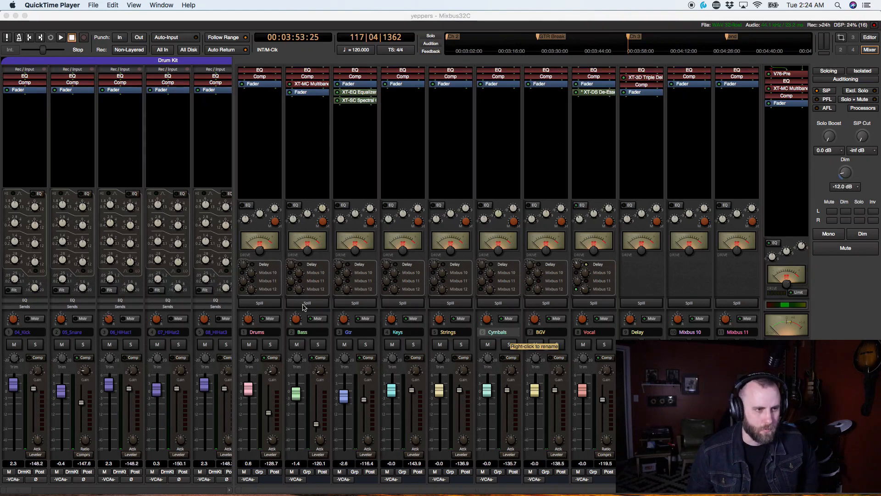
mouse_move(616, 277)
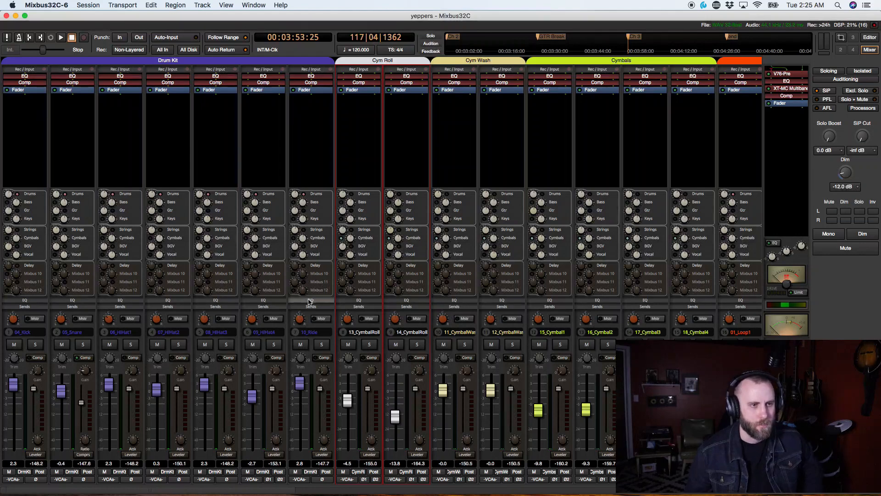
mouse_move(311, 303)
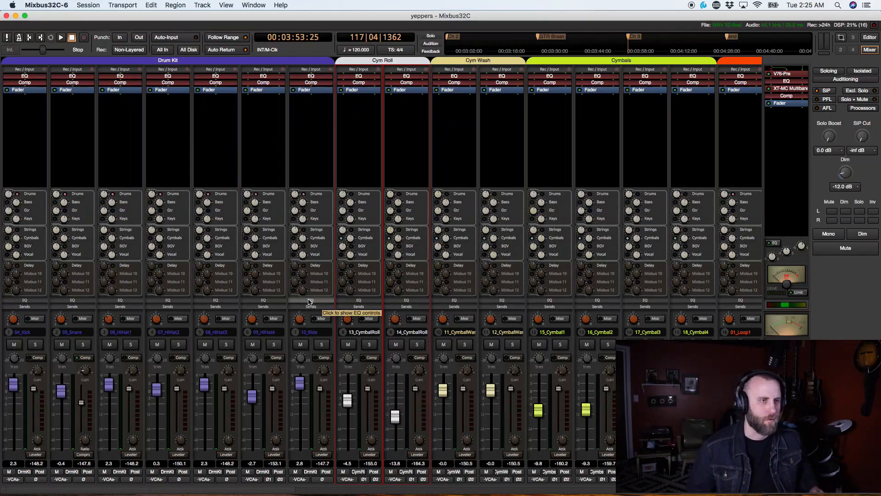
mouse_move(303, 154)
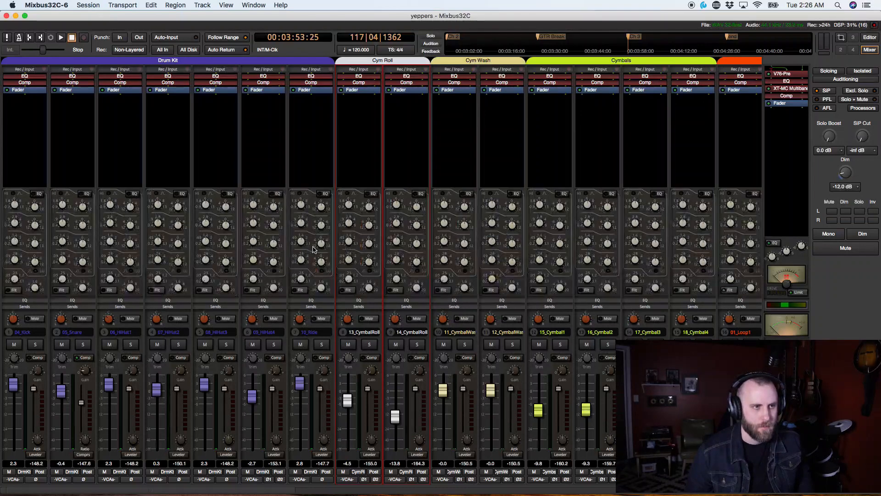
mouse_move(353, 222)
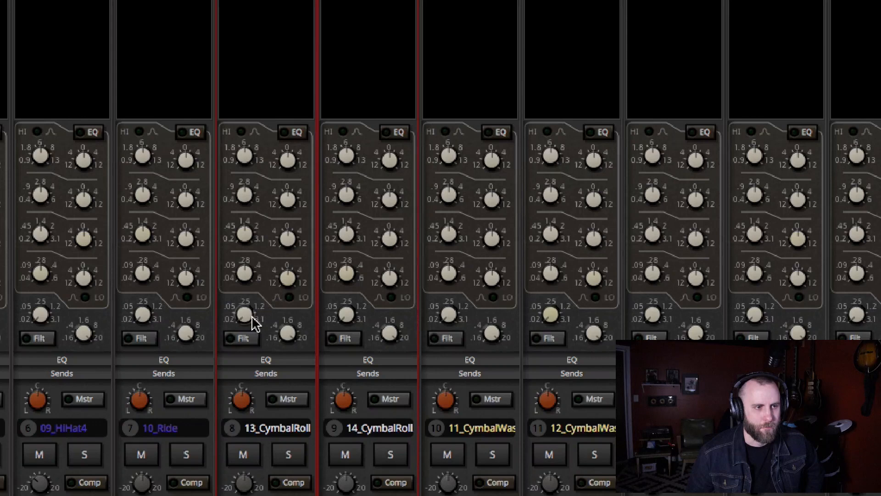
Raise the 13_CymbalRoll high-pass filter frequency to about 48.2 Hz, lighting the Filt switch.
drag(245, 315, 250, 315)
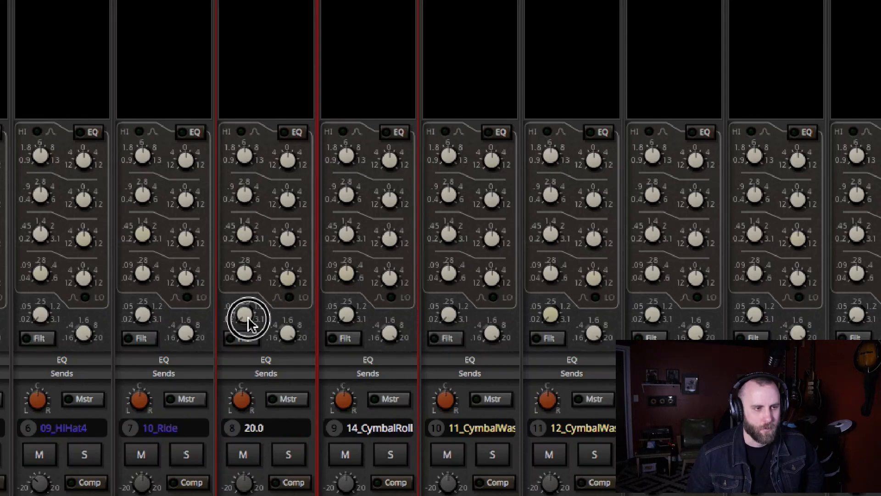
drag(247, 318, 248, 200)
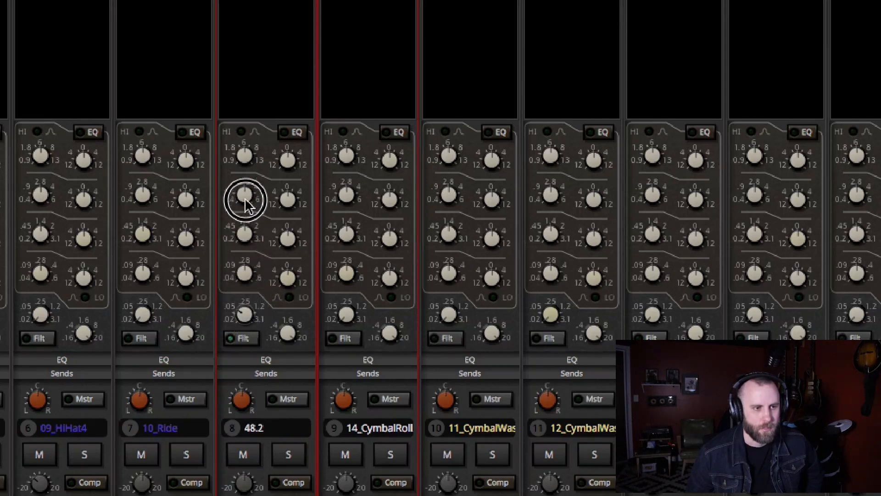
drag(244, 201, 245, 359)
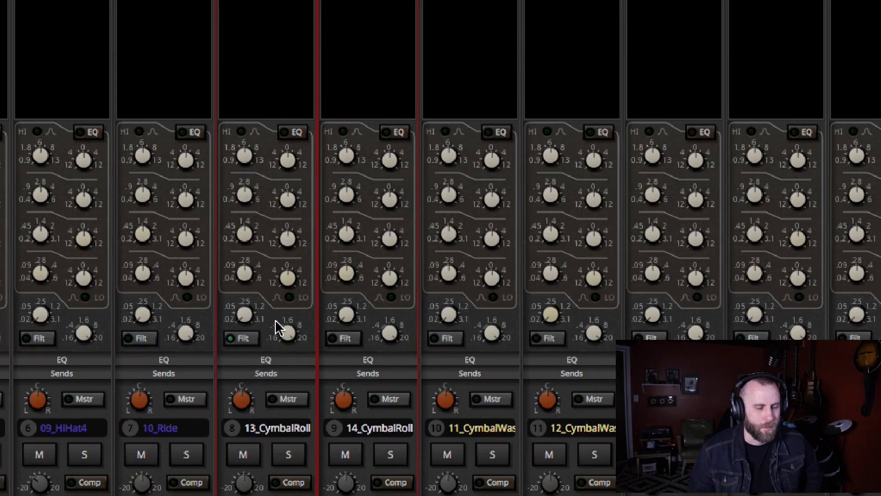
mouse_move(288, 162)
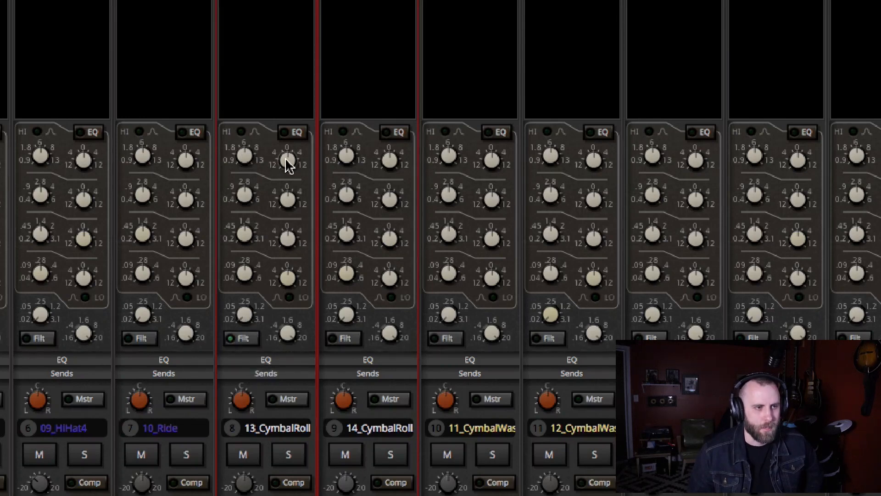
mouse_move(291, 165)
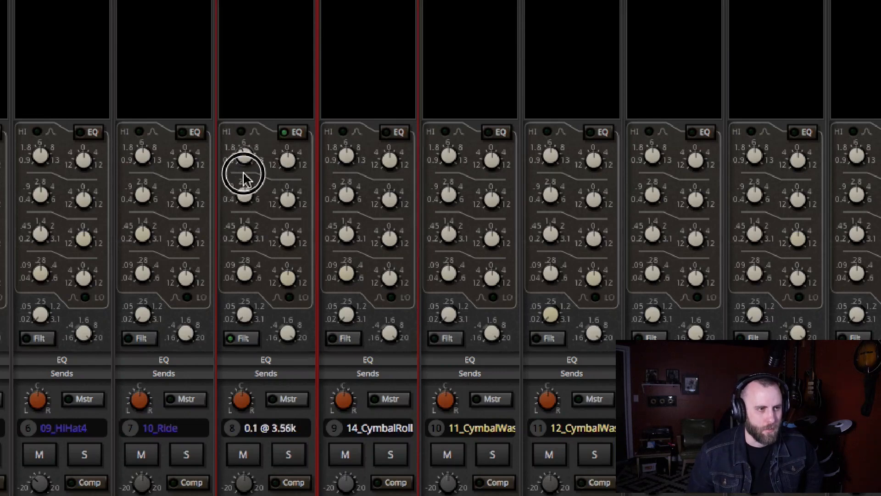
Move 13_CymbalRoll's high EQ band frequency up toward the 5 kHz range.
drag(243, 174, 246, 152)
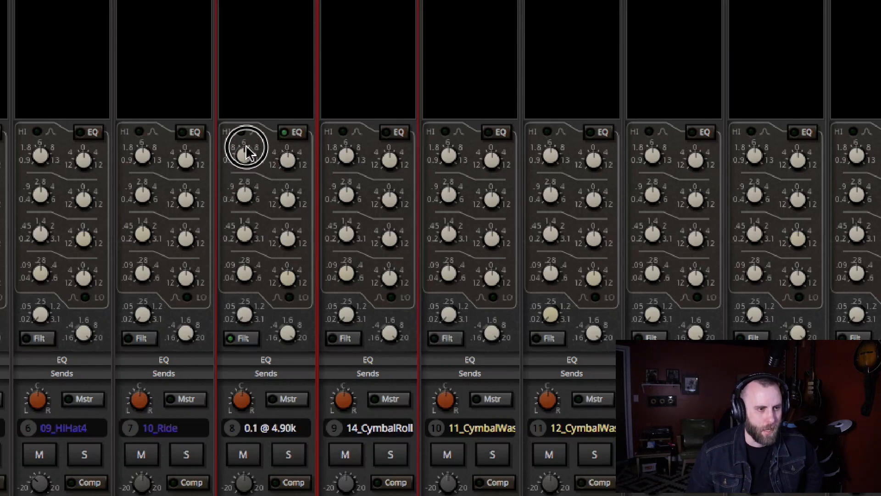
drag(248, 148, 286, 160)
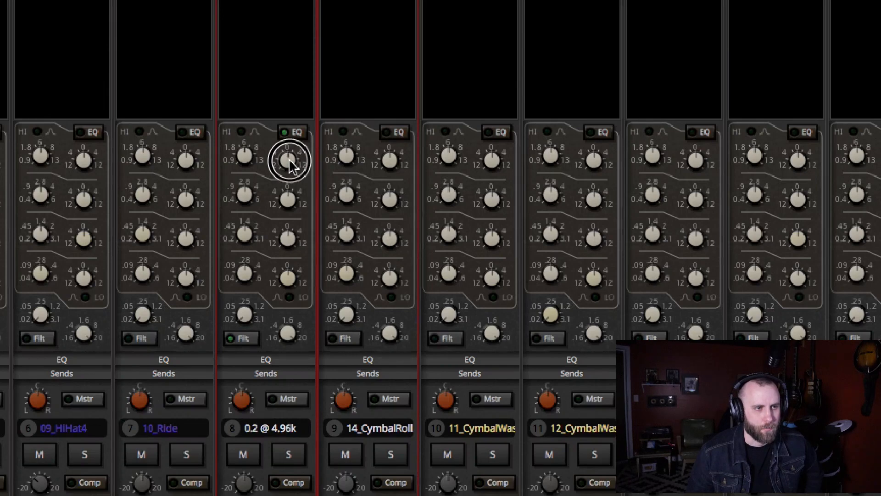
drag(290, 160, 292, 135)
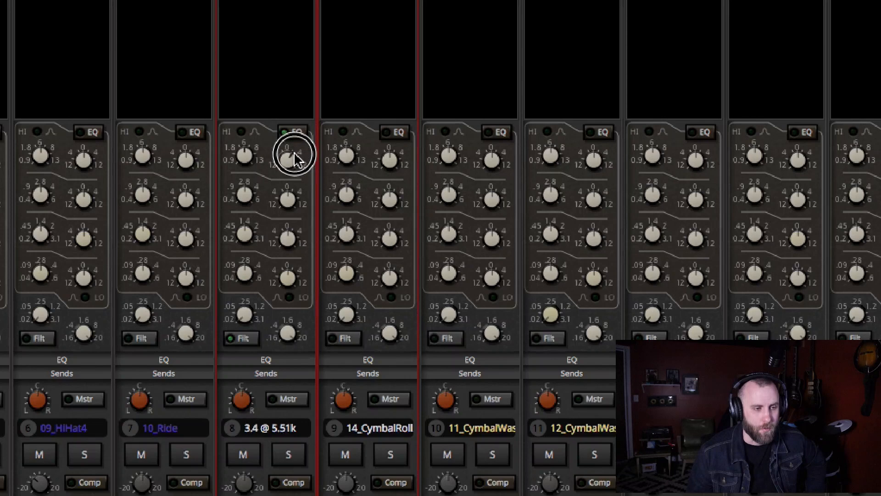
Set the high band gain to a cut of -4.3 dB at 4.57 kHz.
drag(293, 158, 287, 165)
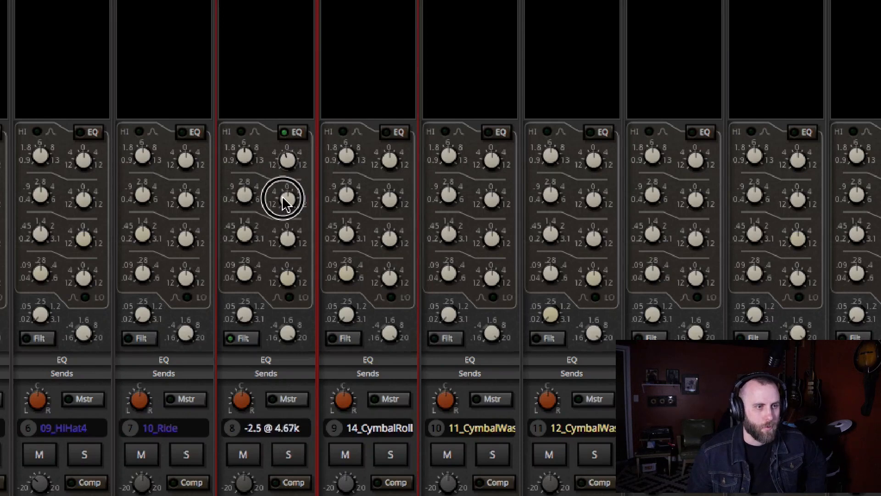
drag(287, 200, 276, 216)
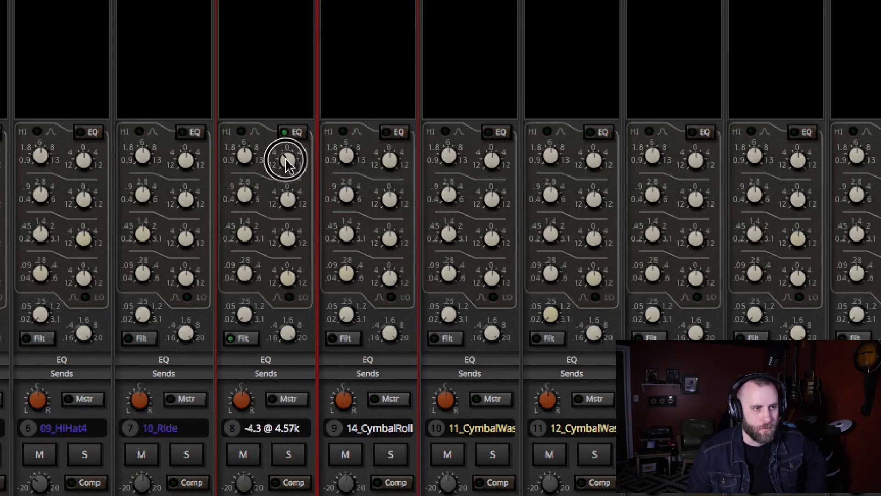
drag(287, 160, 283, 180)
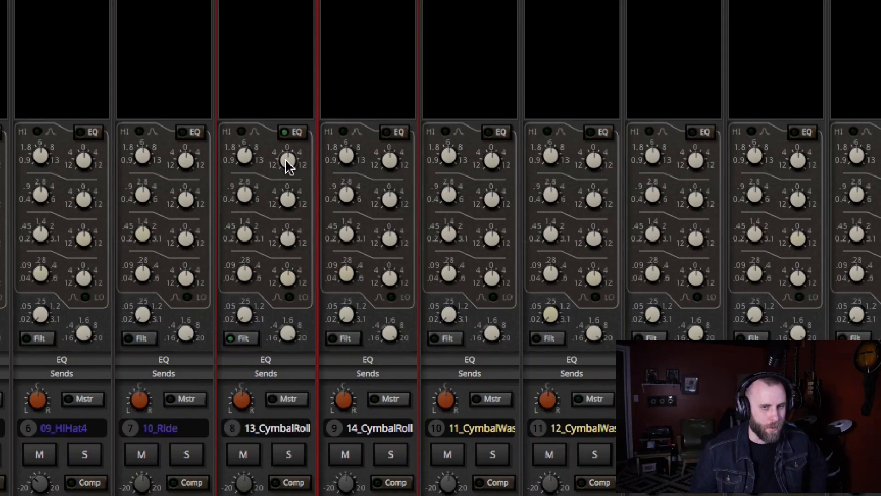
View the session's track list in the Editor, then go back to the Mixer.
click(869, 38)
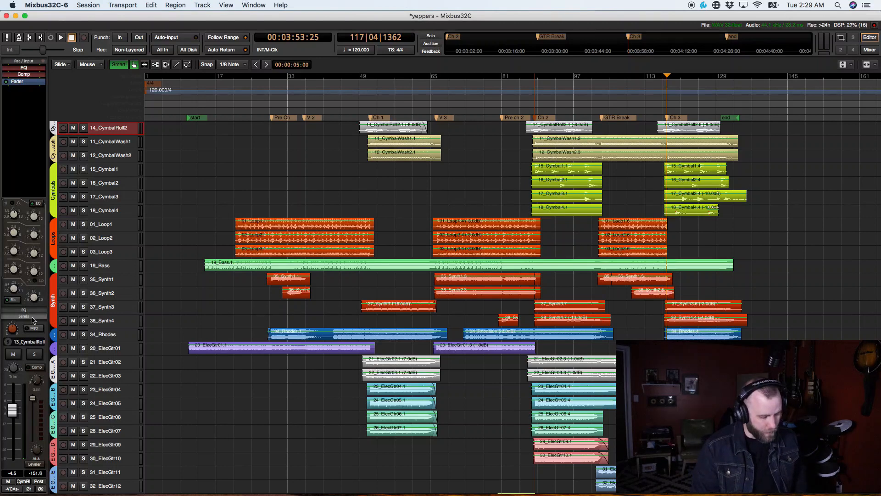
click(869, 50)
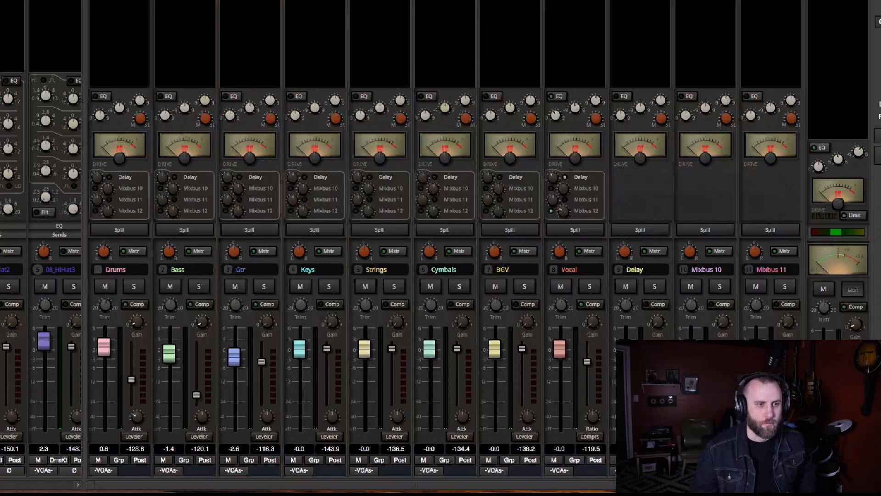
Show the hi-hat strips' sends to the Drums, Bass, Gtr, Keys, Strings, Cymbals, BGV and Vocal buses.
click(105, 285)
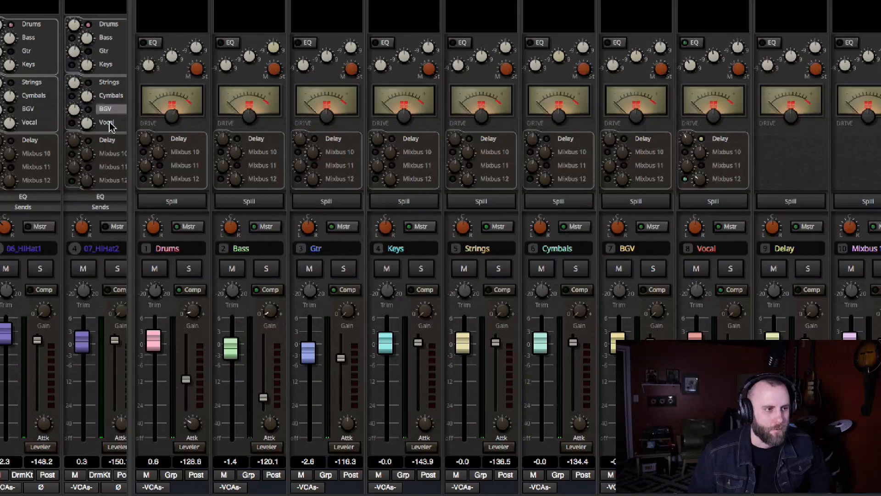
click(105, 108)
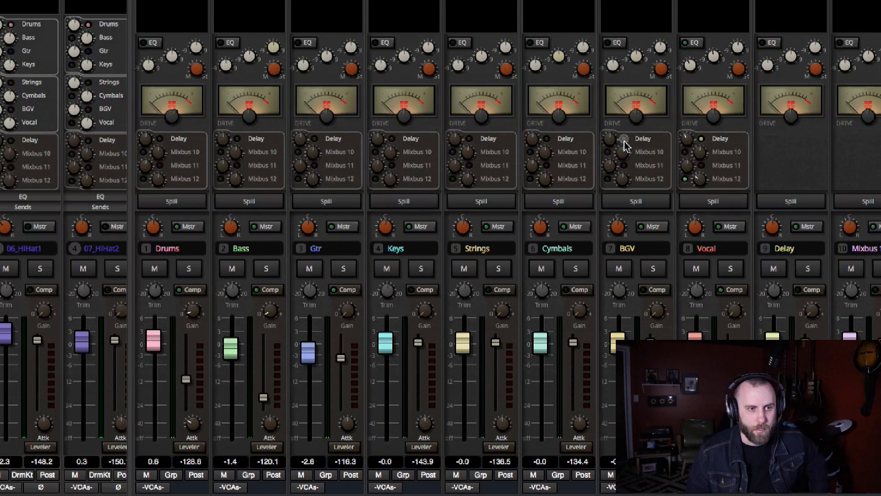
mouse_move(619, 145)
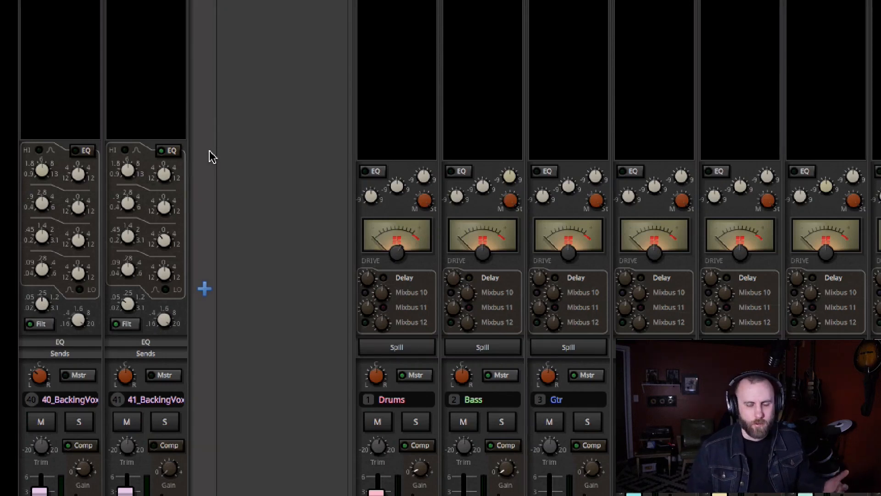
mouse_move(315, 185)
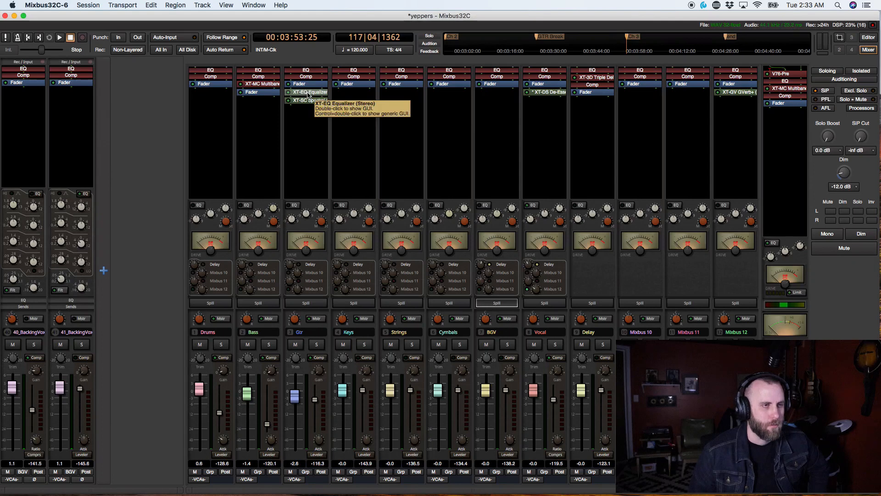
Insert Harrison's AVA LegacyQ on the 41_BackingVox2 processor box.
double_click(308, 92)
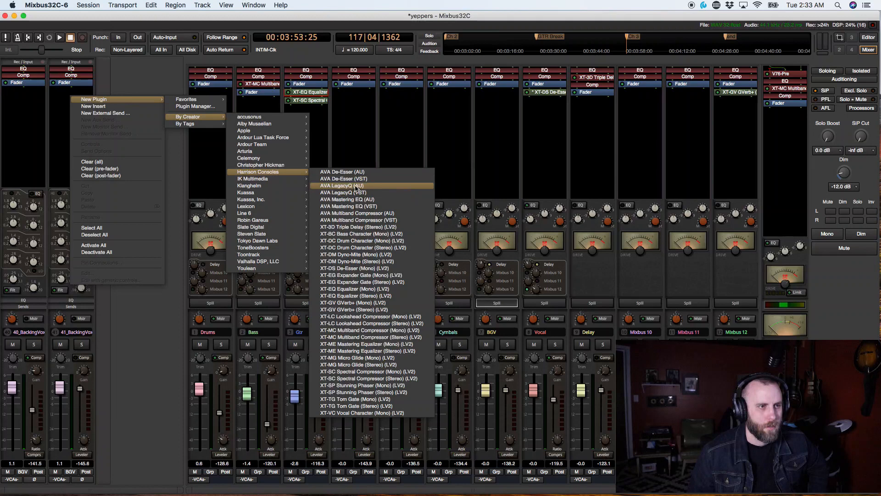
mouse_move(349, 193)
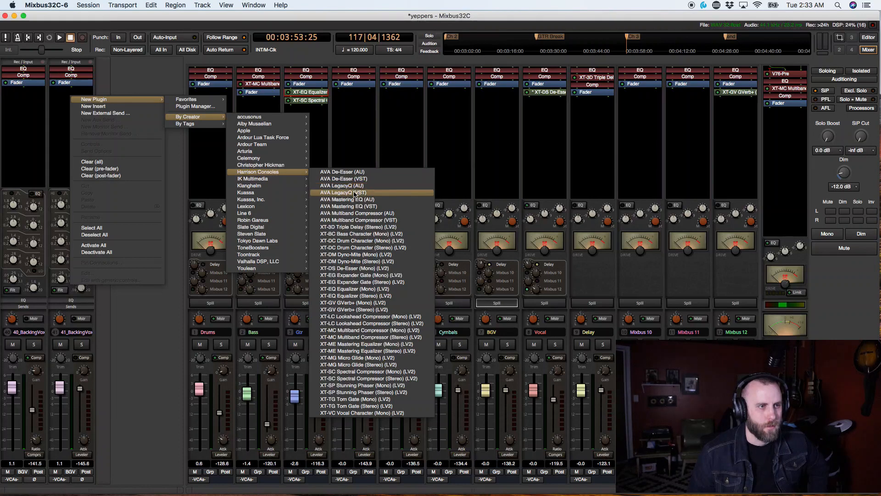
click(341, 193)
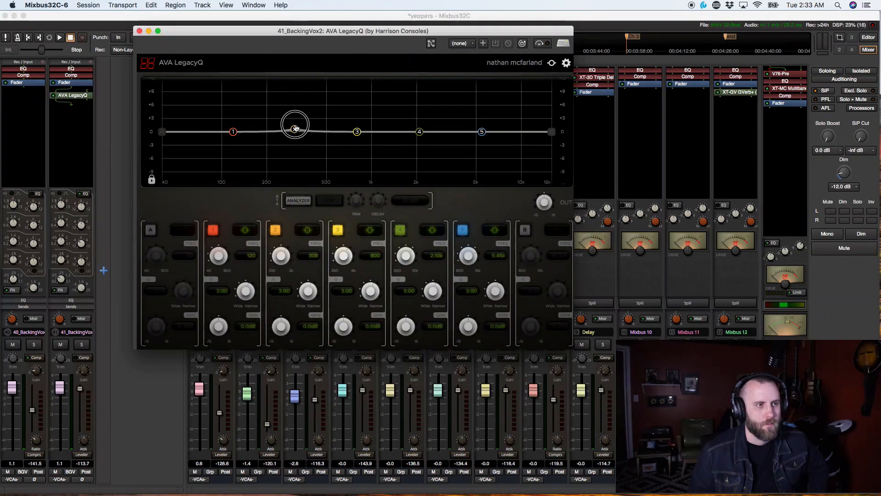
Drag band 2's node down in the AVA LegacyQ graph.
drag(295, 125, 289, 168)
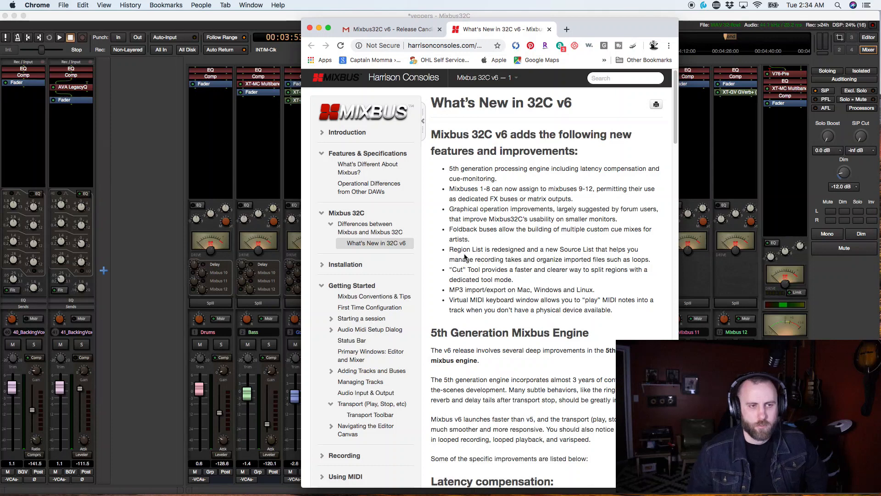
mouse_move(603, 257)
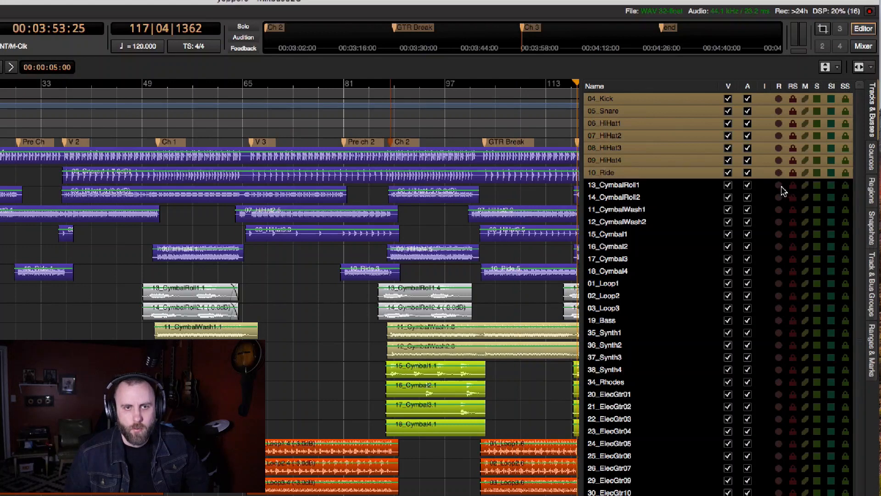
Uncheck 04_Kick's visibility in the Tracks & Busses list, with the playhead at bar 36.
click(778, 185)
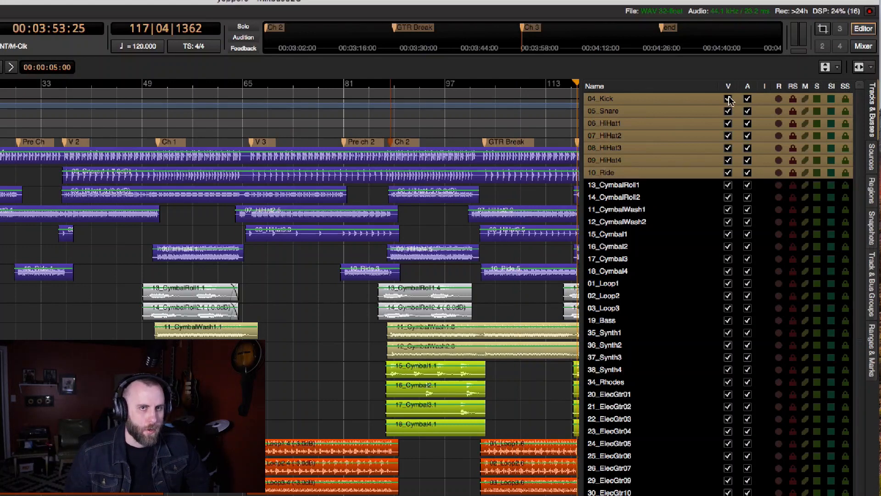
click(728, 99)
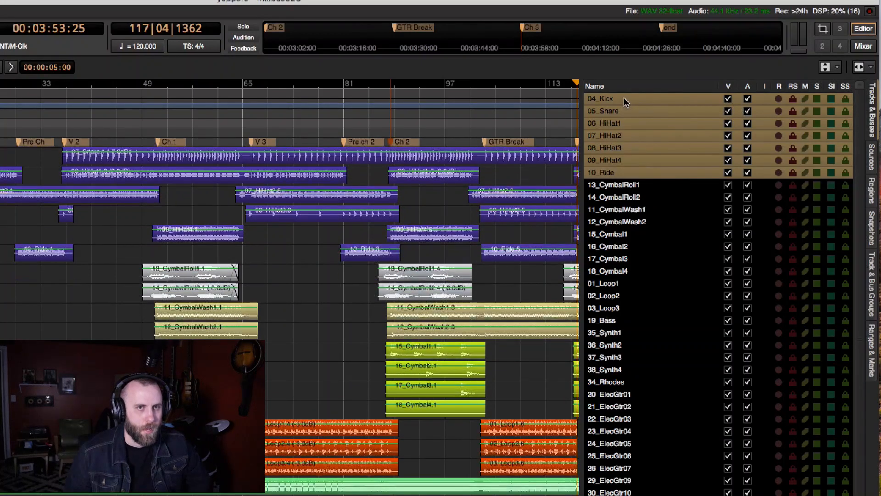
double_click(602, 99)
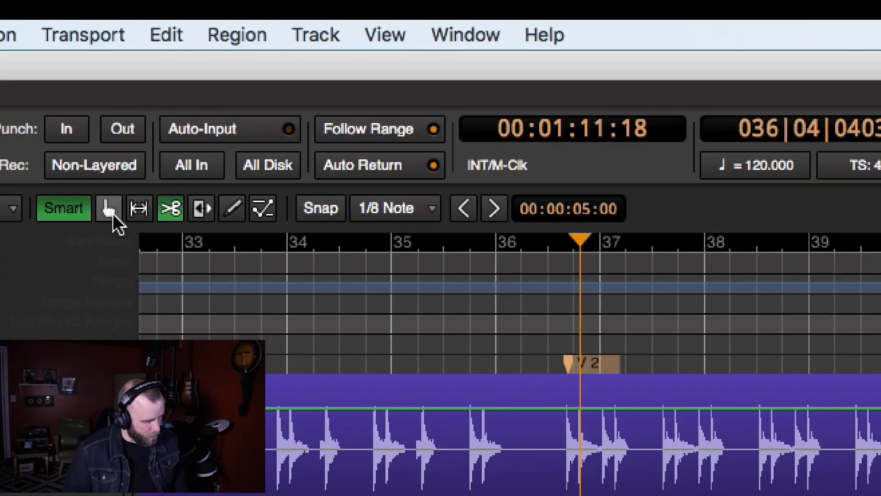
Select Grab Mode in the editor toolbar in place of the Cut tool.
click(231, 208)
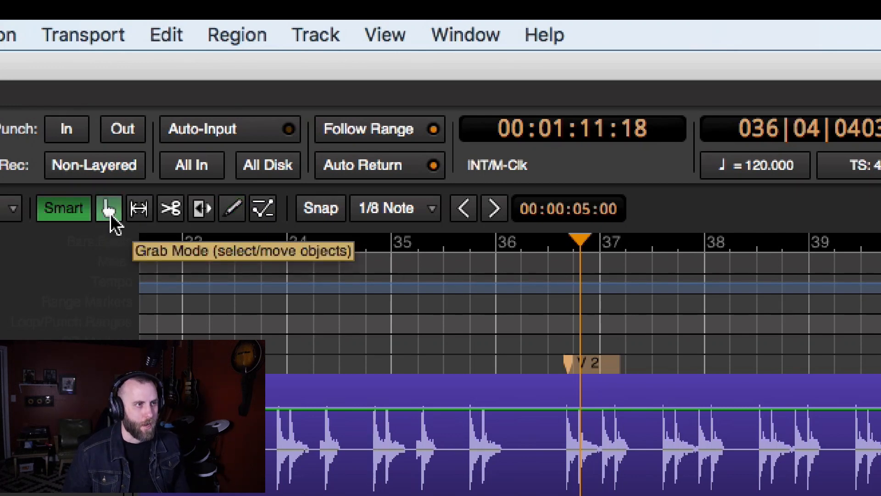
mouse_move(139, 208)
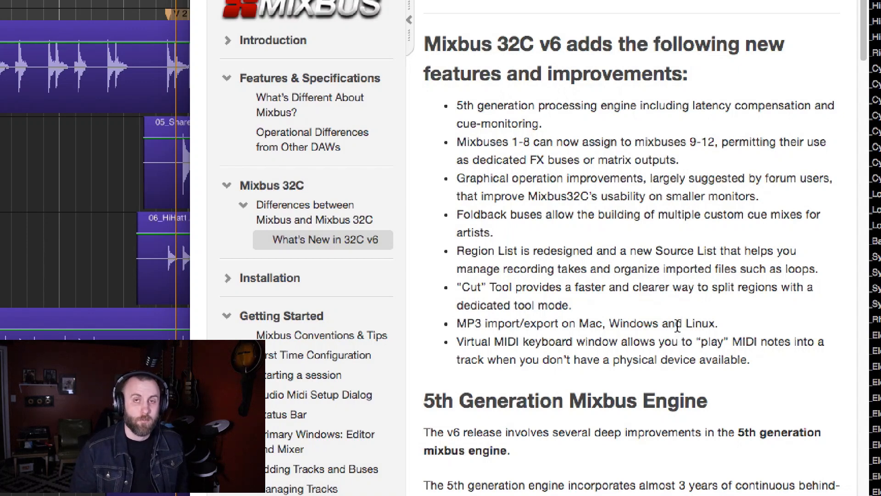
mouse_move(500, 326)
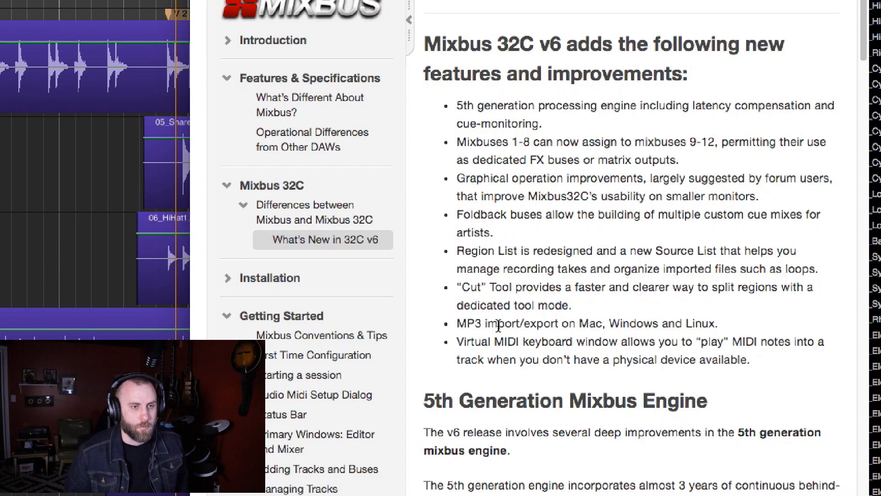
mouse_move(543, 354)
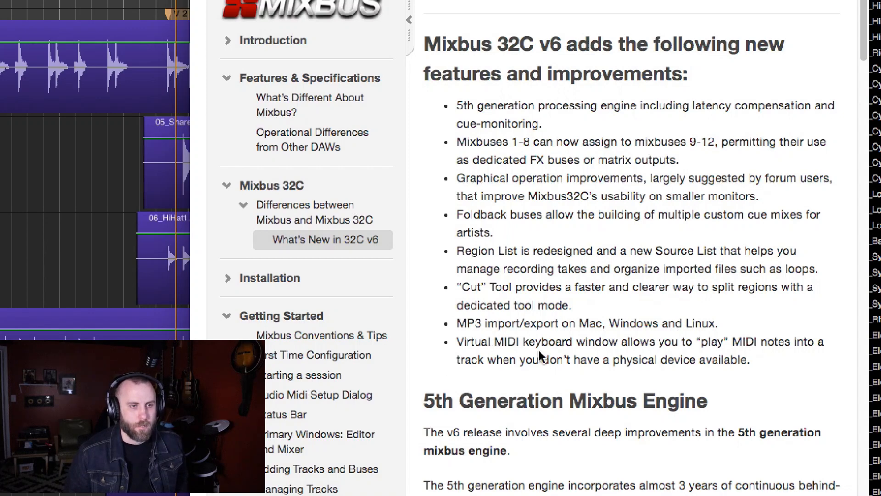
mouse_move(754, 362)
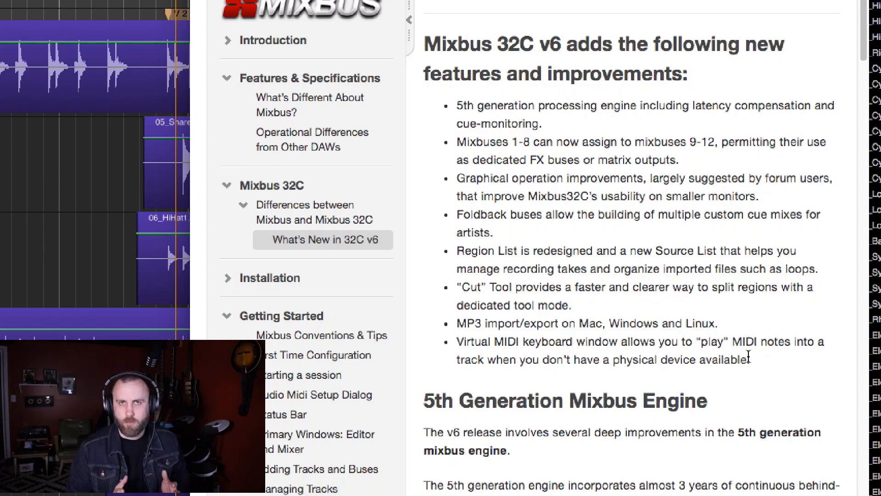
Scroll the release notes past Operational Improvements and Region List to Foldback buses.
scroll(down, 3)
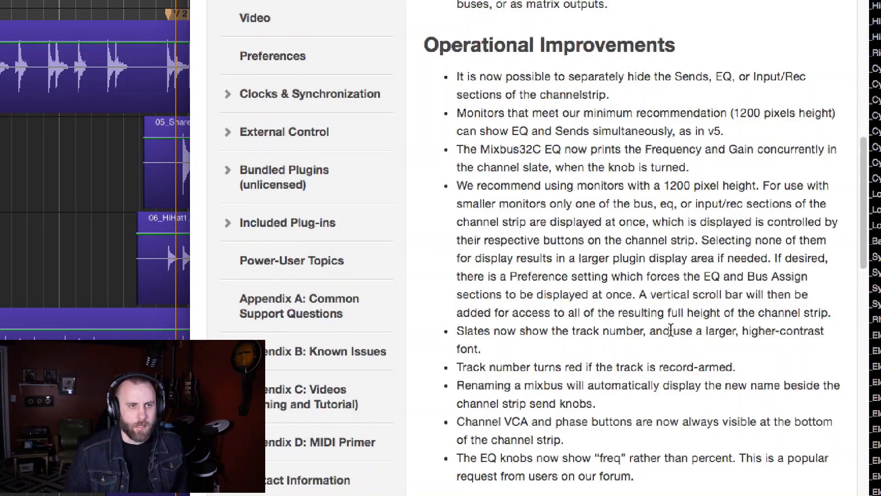
scroll(down, 3)
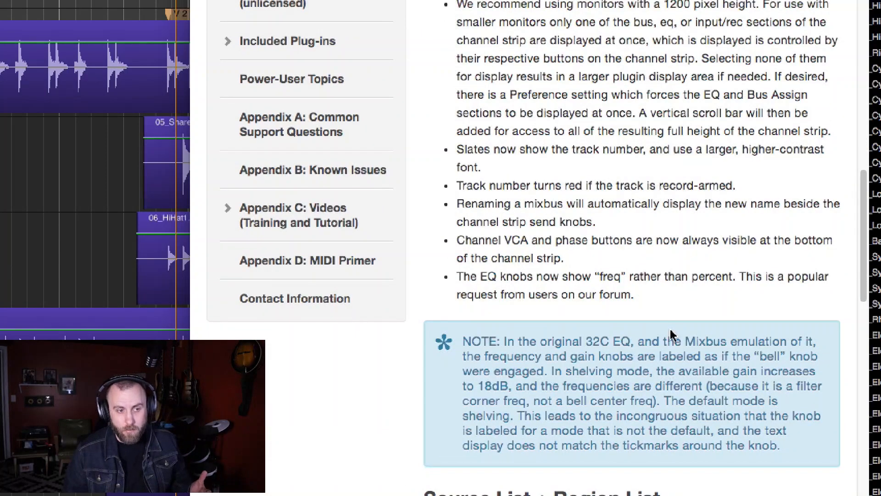
scroll(down, 3)
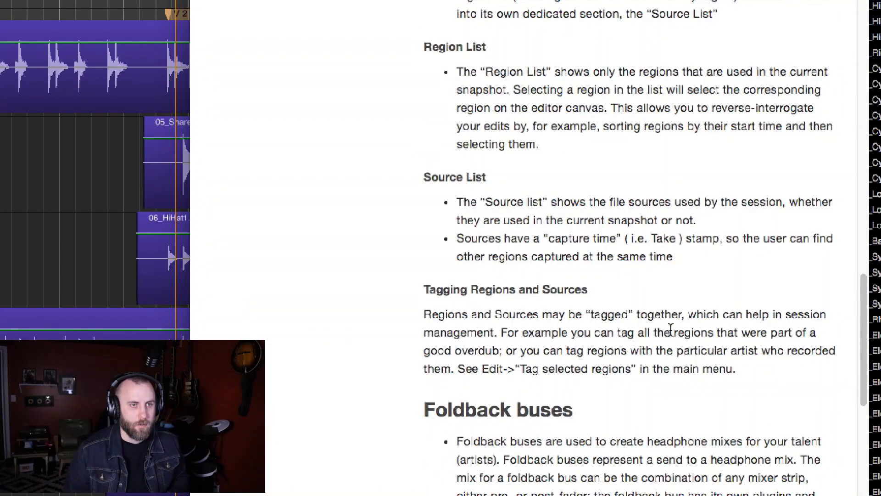